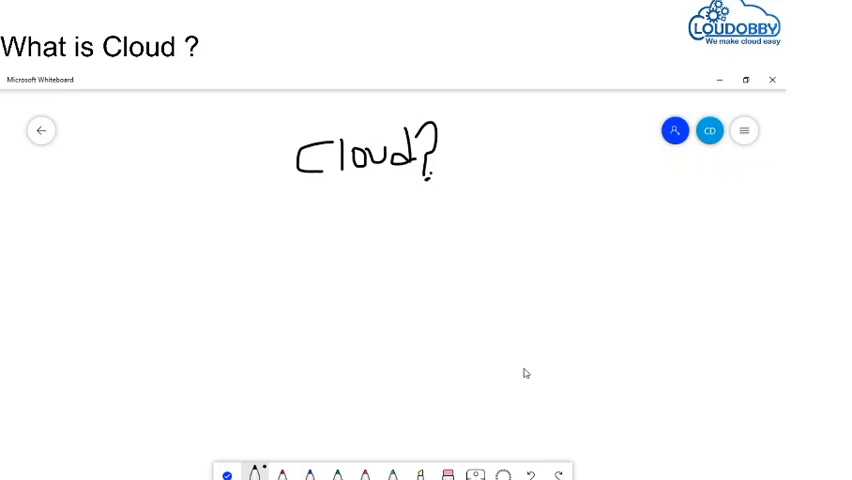
pyautogui.moveTo(312, 198)
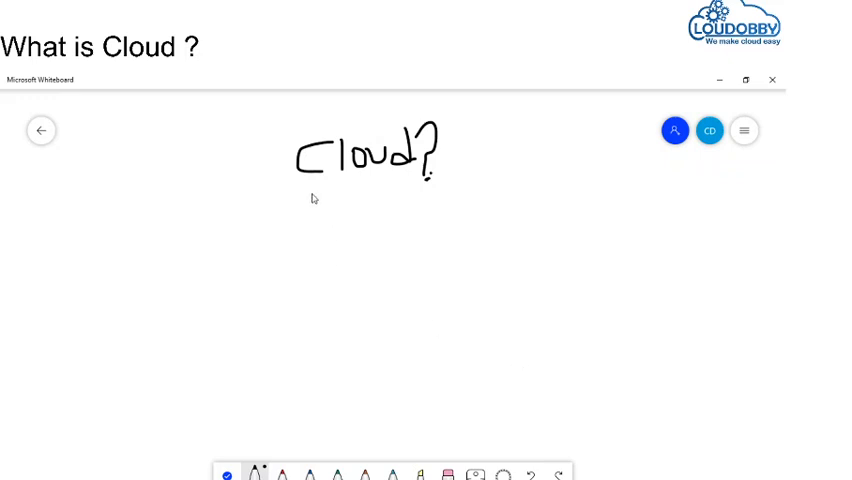
# - Underline the handwritten Cloud? heading with the pen
pyautogui.moveTo(296, 188); pyautogui.dragTo(452, 188)
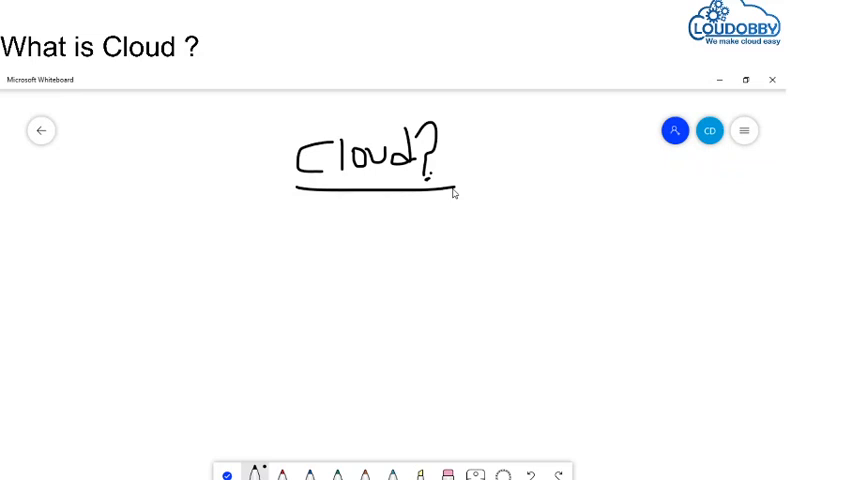
pyautogui.moveTo(192, 248)
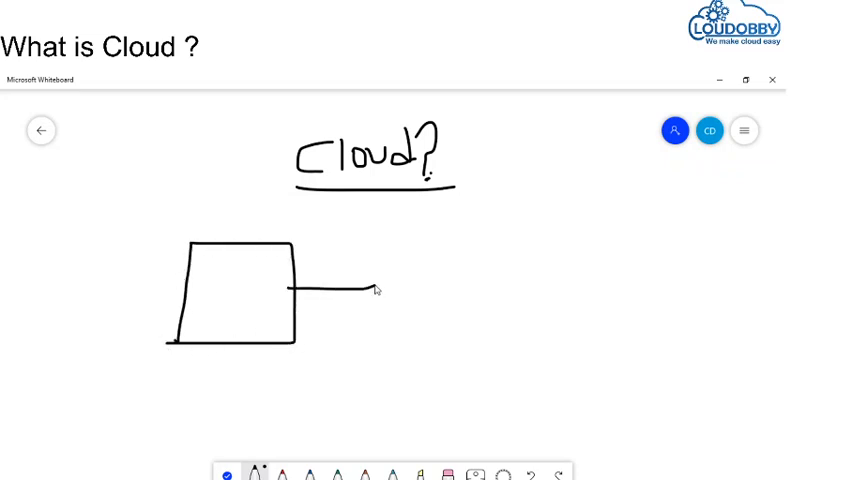
# - Sketch a client device at the line's end and write 'your' and 'Server' on the box
pyautogui.moveTo(396, 280); pyautogui.dragTo(390, 316)
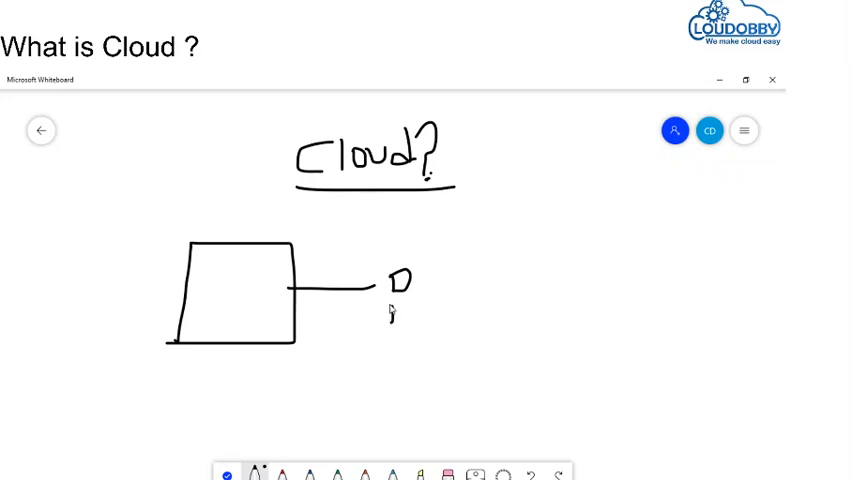
pyautogui.moveTo(388, 304); pyautogui.dragTo(430, 320)
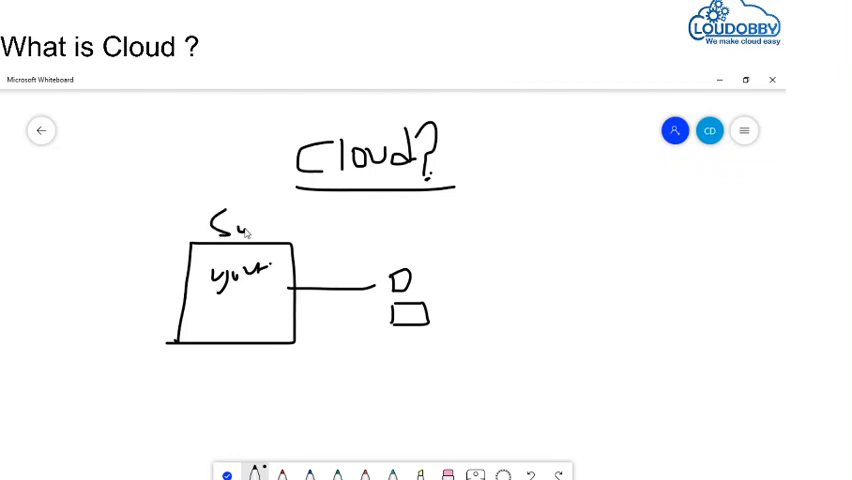
pyautogui.moveTo(236, 222); pyautogui.dragTo(284, 224)
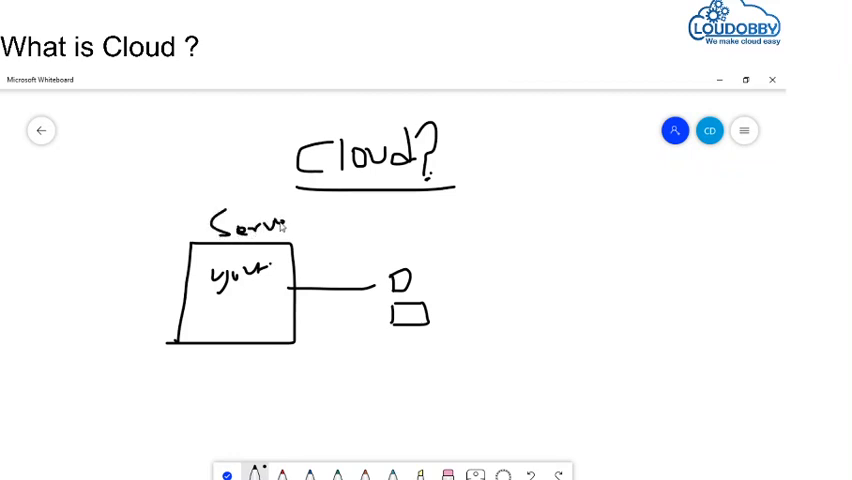
# - Write 'client' beside the device and 'CPU'/'RAM' left of the server
pyautogui.moveTo(436, 284); pyautogui.dragTo(456, 290)
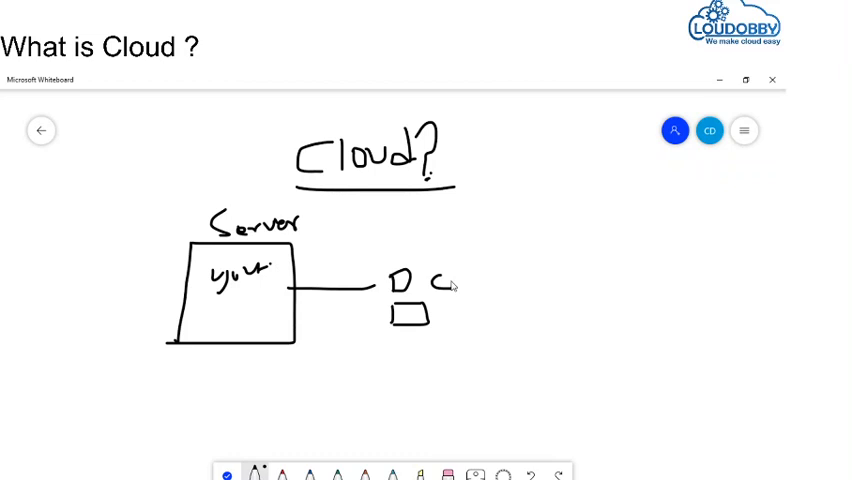
pyautogui.moveTo(440, 284); pyautogui.dragTo(476, 284)
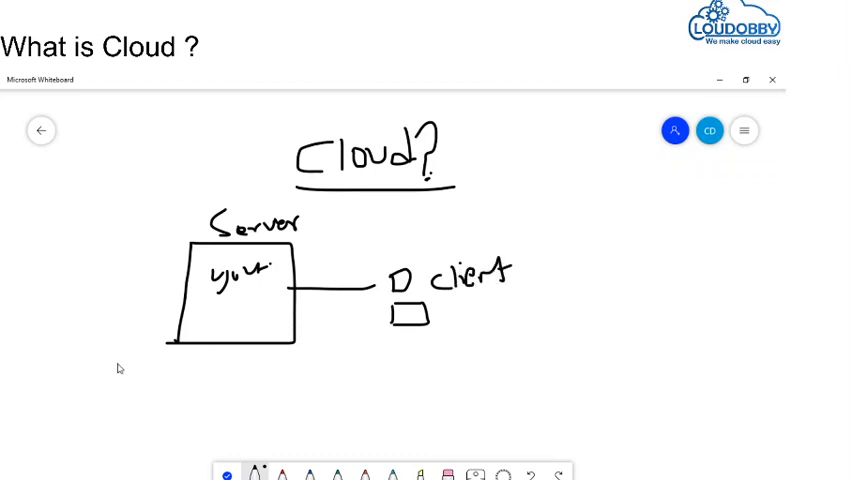
pyautogui.moveTo(84, 264); pyautogui.dragTo(78, 284)
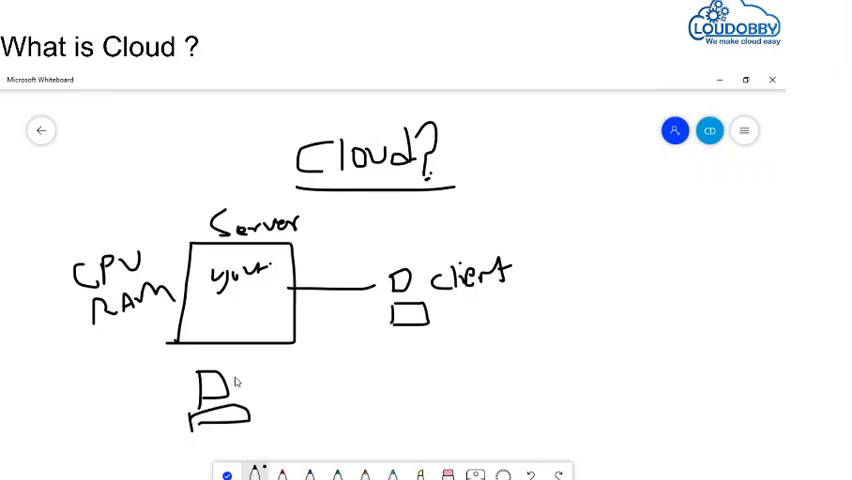
# - Label a phone device with a line beneath it, cross the label out, and mark the server box with an X
pyautogui.moveTo(250, 378); pyautogui.dragTo(296, 378)
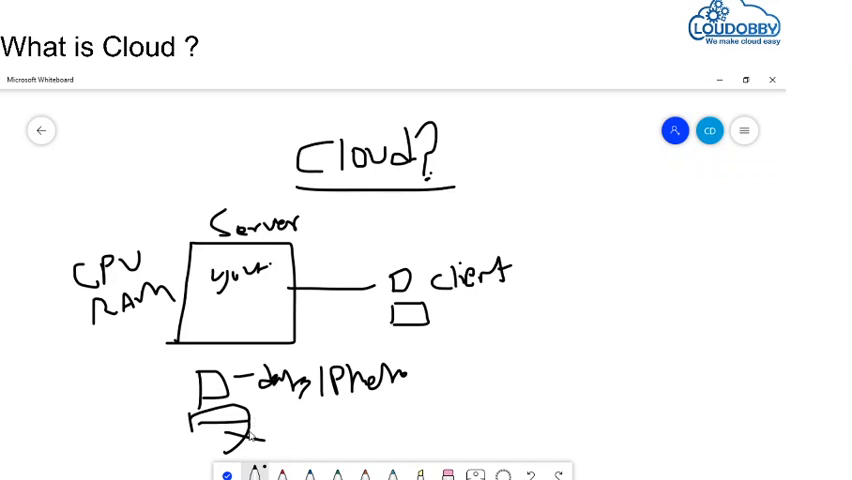
pyautogui.moveTo(264, 418); pyautogui.dragTo(384, 420)
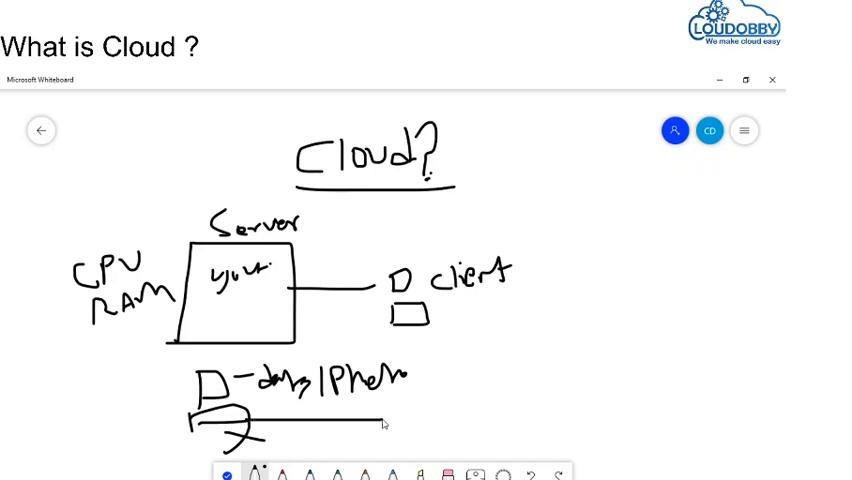
pyautogui.moveTo(400, 420); pyautogui.dragTo(440, 400)
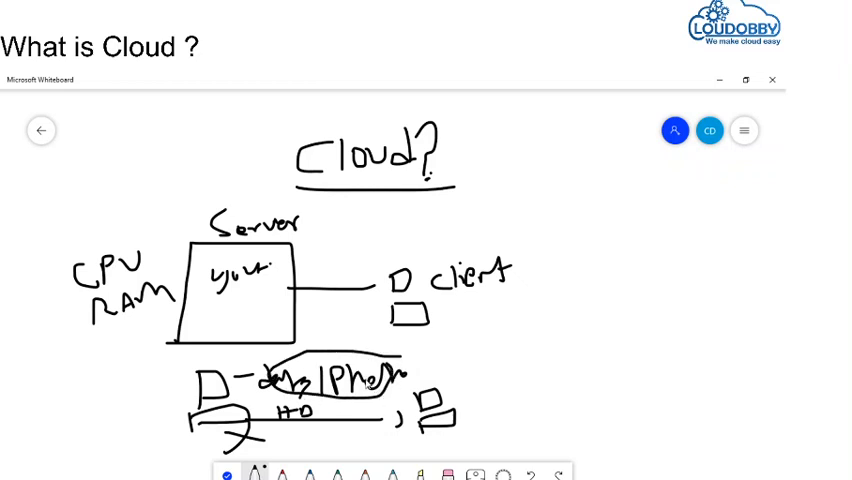
pyautogui.moveTo(238, 318)
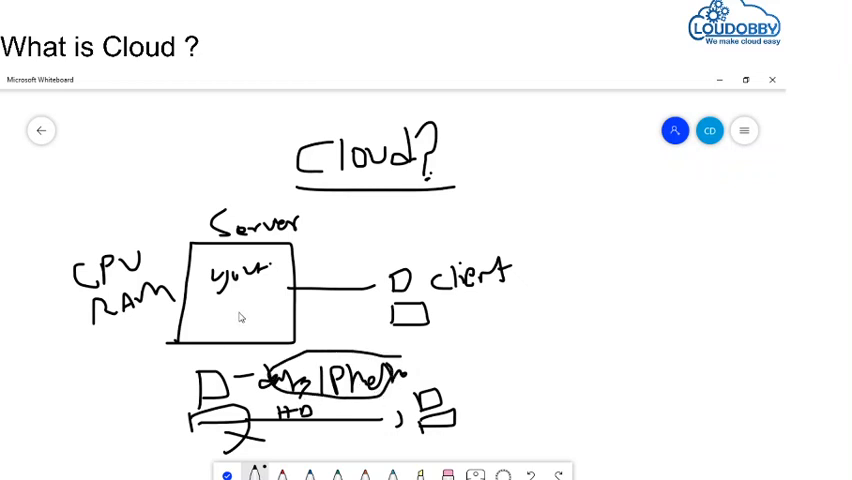
pyautogui.moveTo(228, 308); pyautogui.dragTo(248, 328)
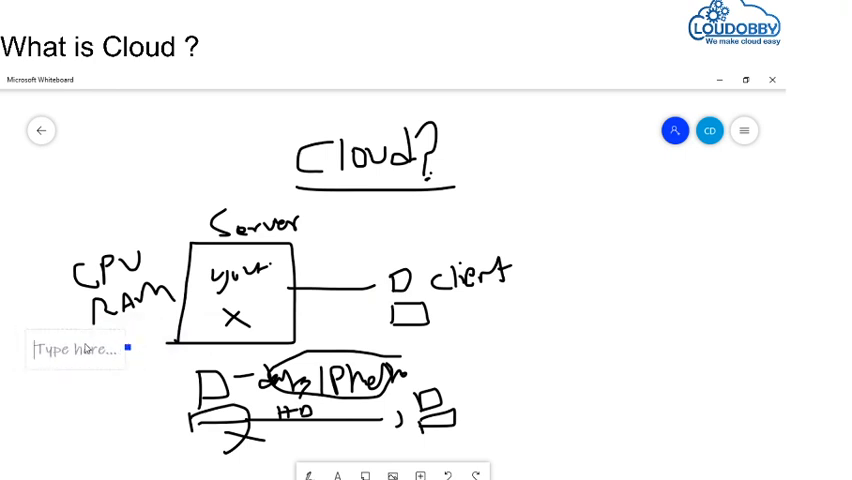
# - Type power down, High CPU/RAM Utilization and OS related issues into the note
pyautogui.write('Power Down')
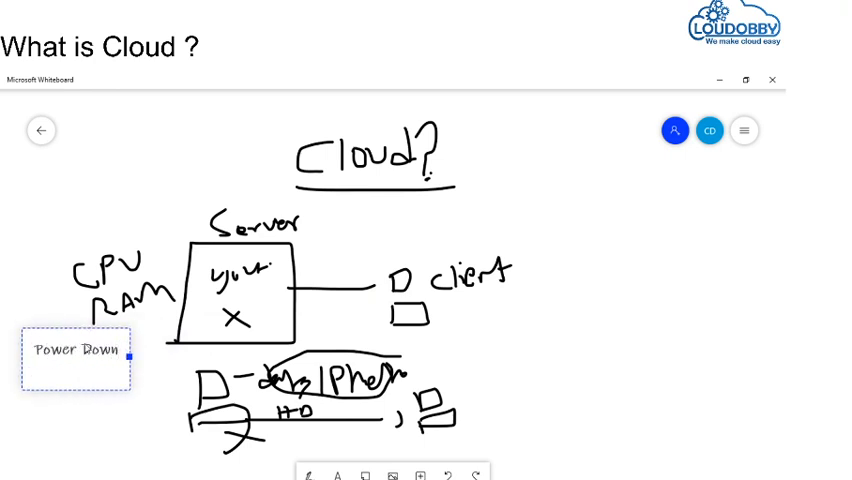
pyautogui.write('High')
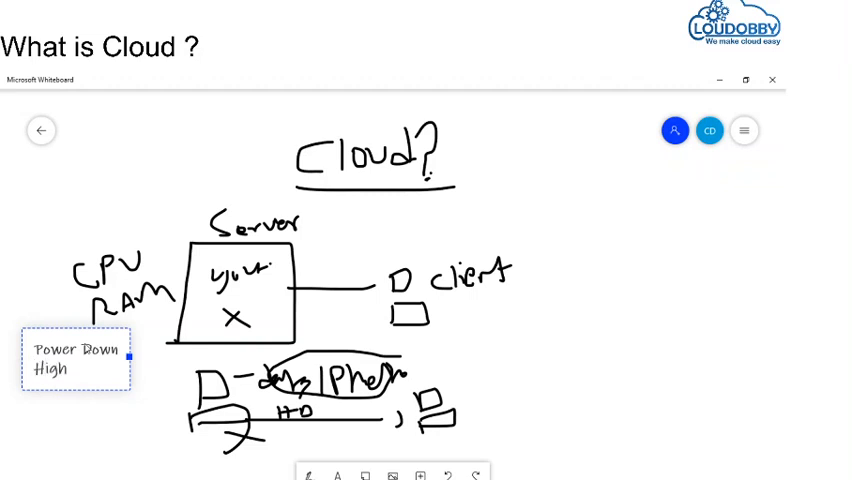
pyautogui.write('CPU')
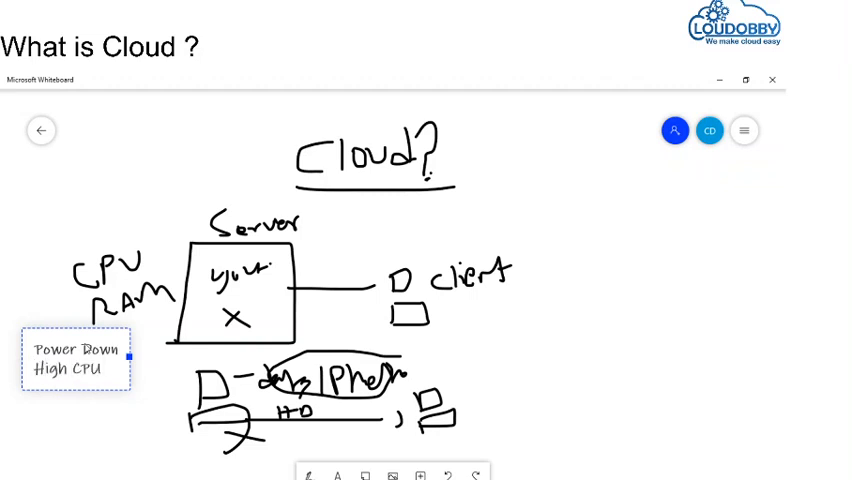
pyautogui.write('/RAM')
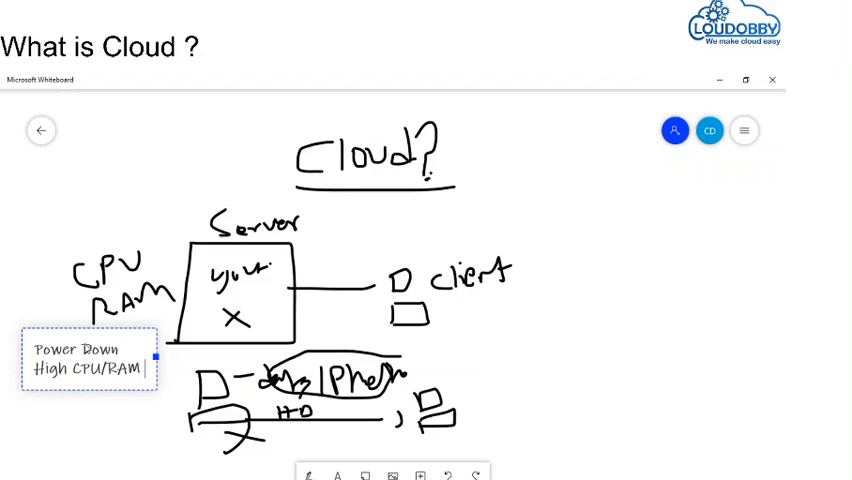
pyautogui.write('Utilization')
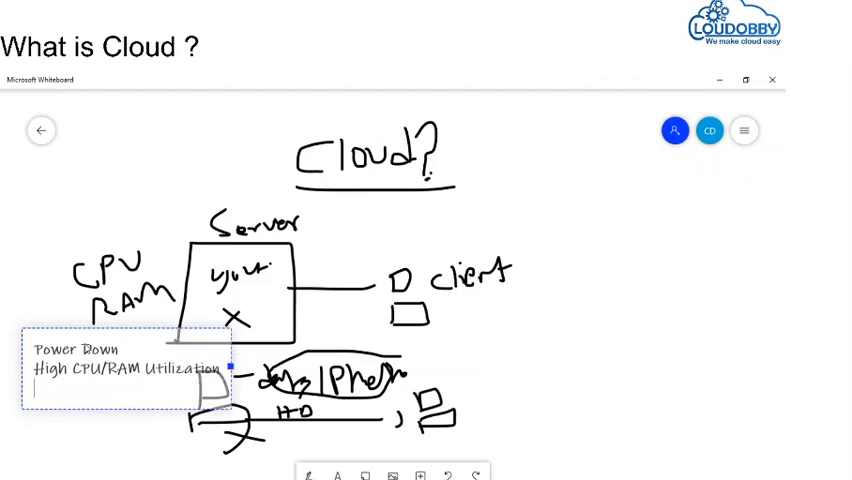
pyautogui.write('OS relate')
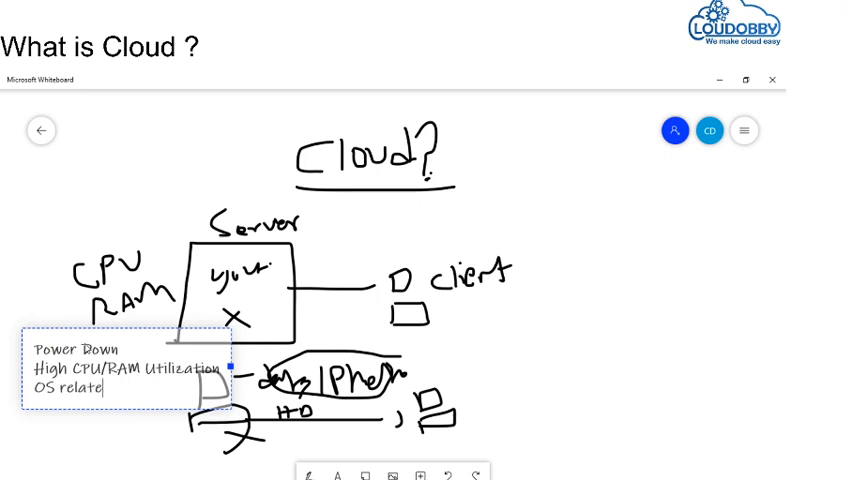
pyautogui.write('issues')
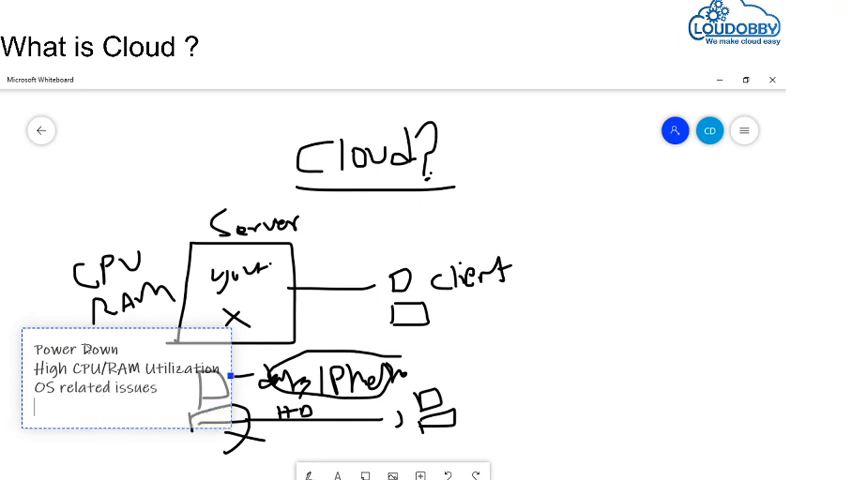
pyautogui.write('et')
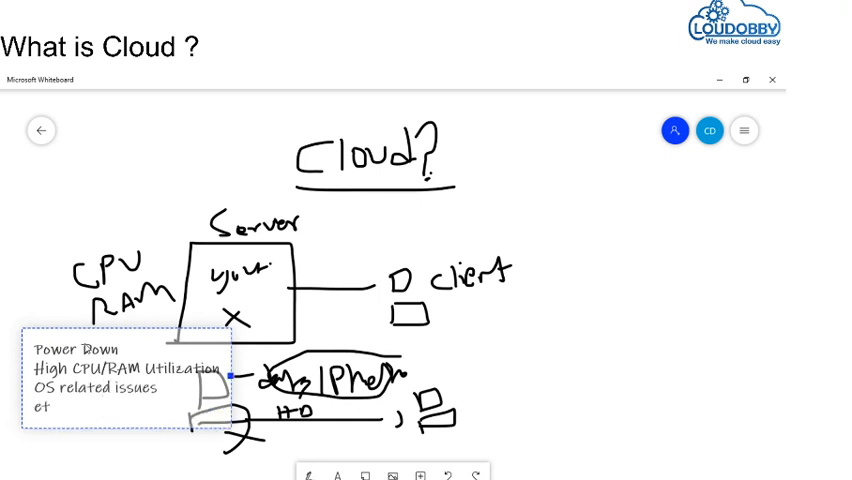
# - Add Network related Issues, Disaster and High Maintenance to the note
pyautogui.write('Network')
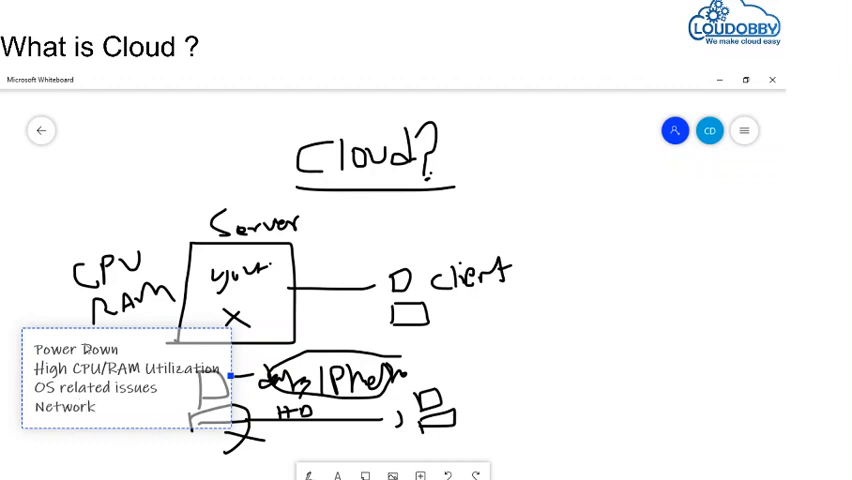
pyautogui.write('related')
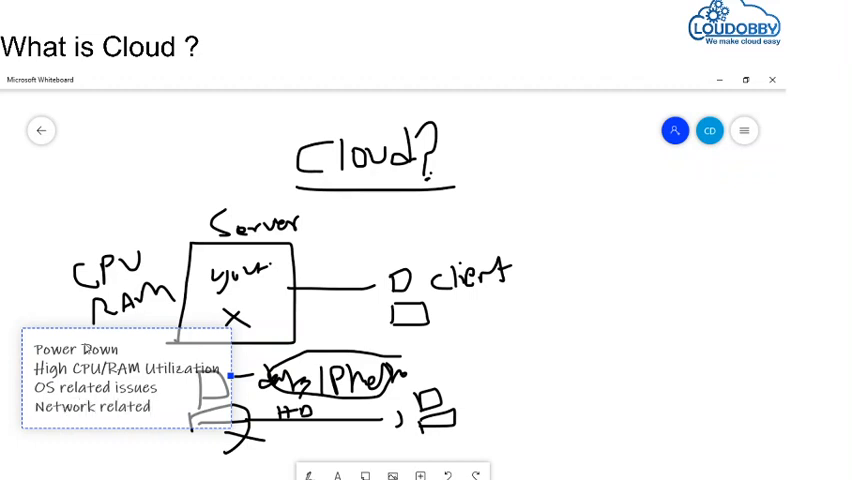
pyautogui.write('Issues')
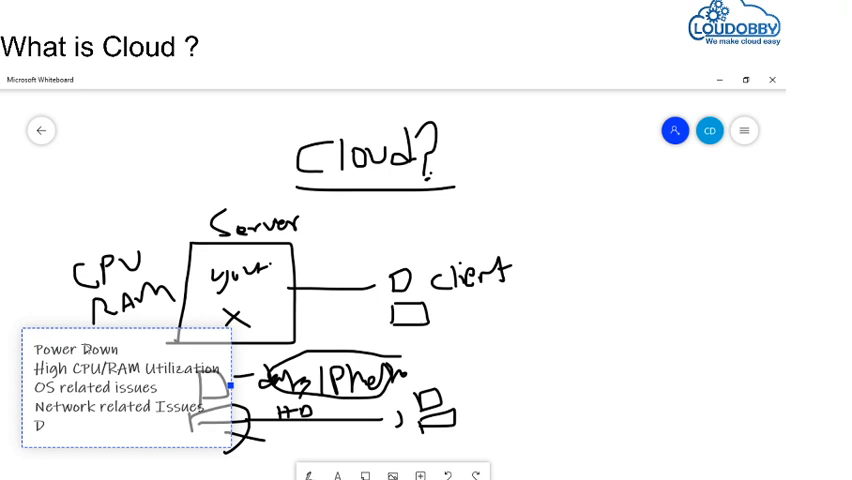
pyautogui.write('isact')
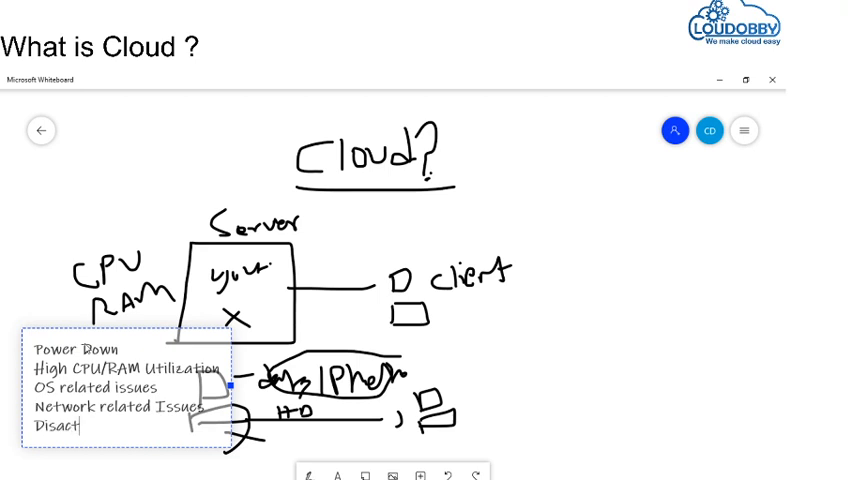
pyautogui.press('Backspace')
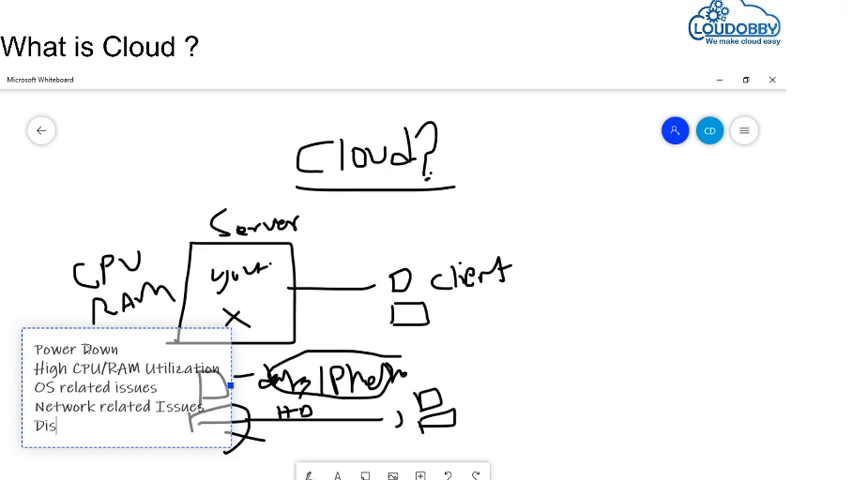
pyautogui.write('a')
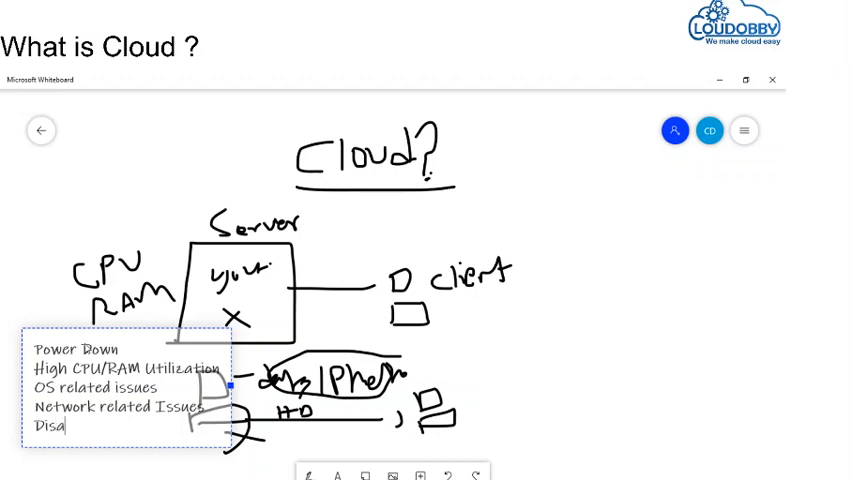
pyautogui.write('ster')
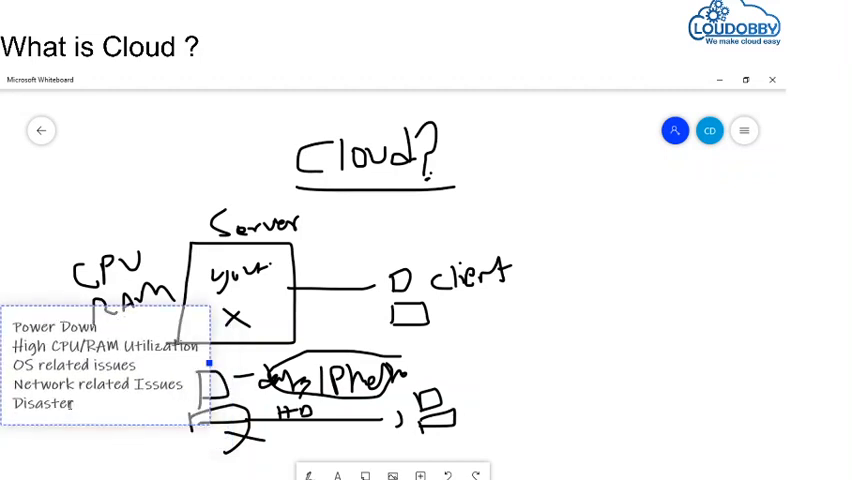
pyautogui.write('Hi')
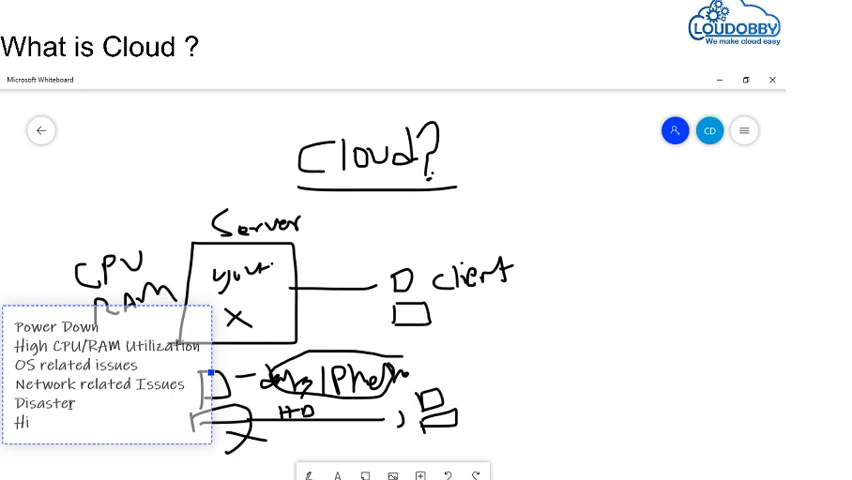
pyautogui.write('High Maintance')
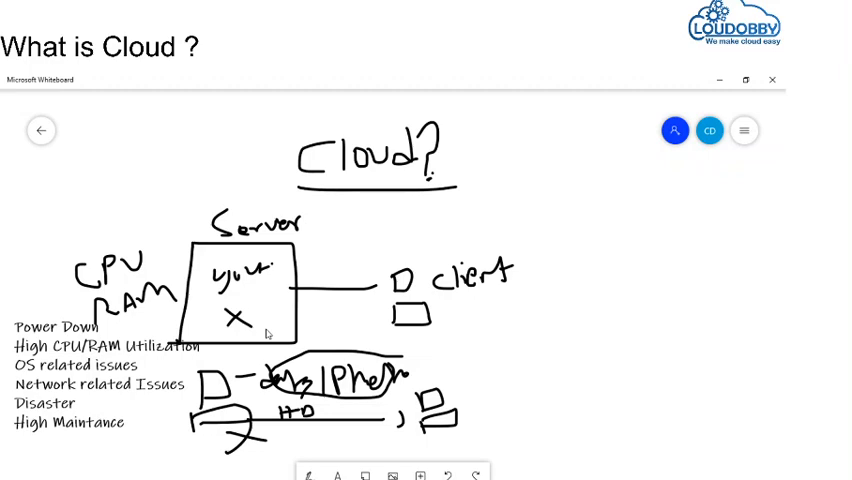
pyautogui.moveTo(402, 452)
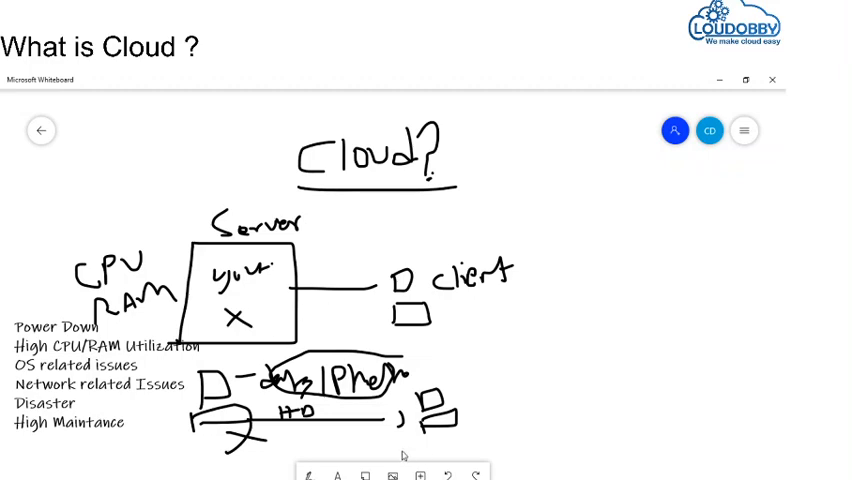
# - Handwrite the word Vendor lower on the canvas
pyautogui.scroll(-3)
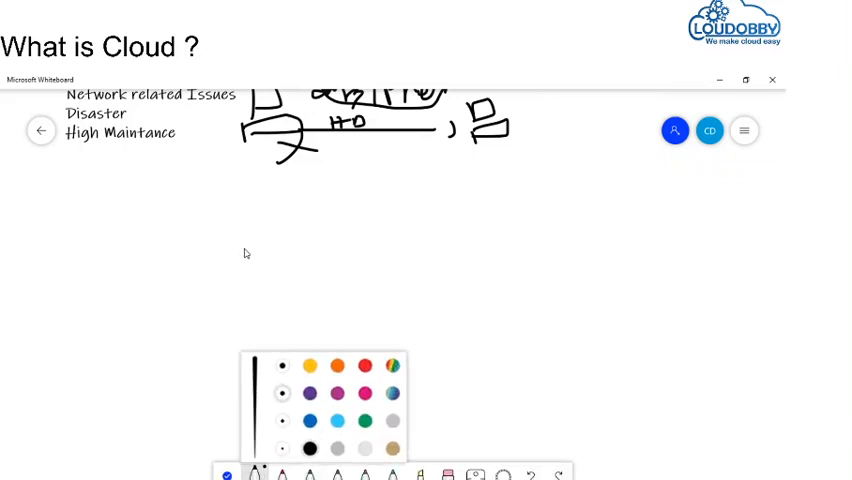
pyautogui.moveTo(150, 204); pyautogui.dragTo(180, 230)
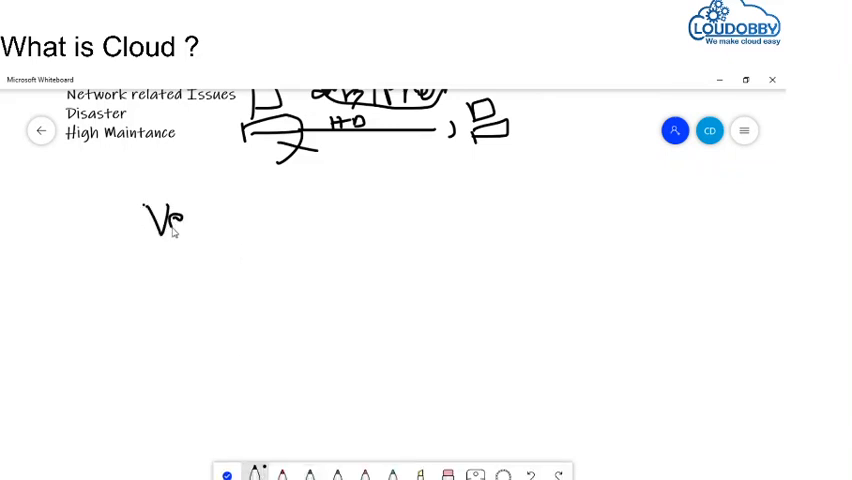
pyautogui.moveTo(164, 218); pyautogui.dragTo(236, 224)
pyautogui.write('On')
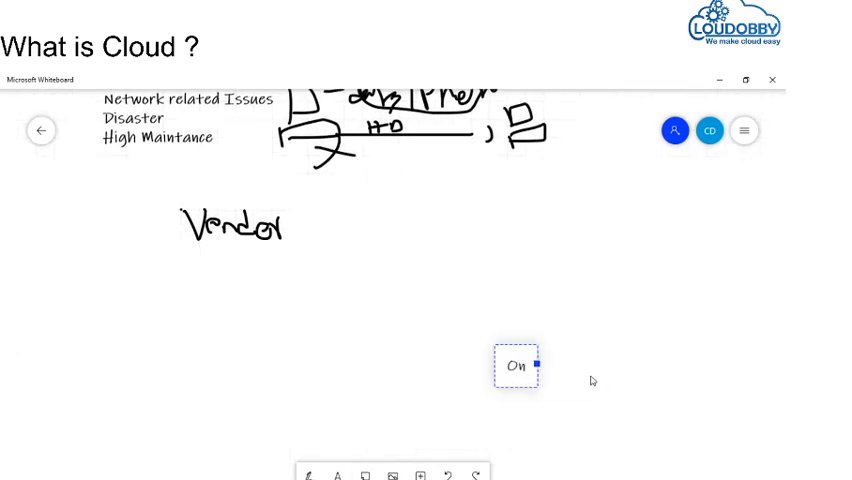
# - Write a note 'On-demand Virtual Machine, Pay as you go (Hourly)' and move it under Vendor
pyautogui.write('-demand Virtual')
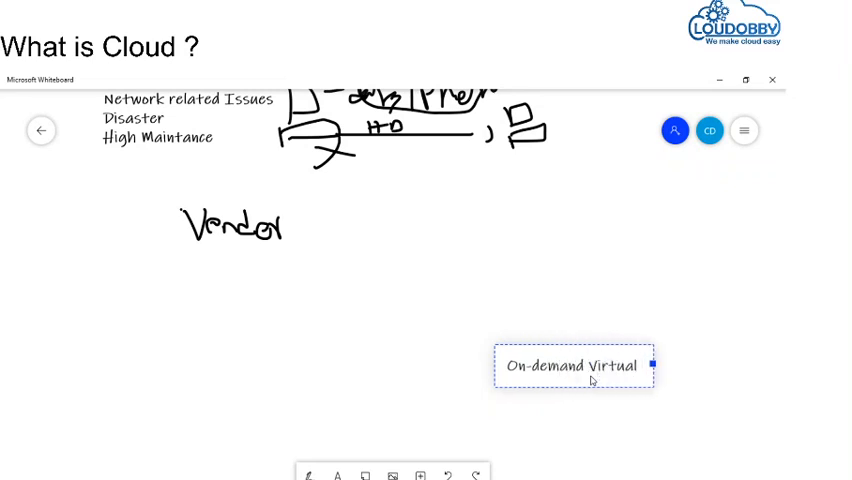
pyautogui.write('Machine')
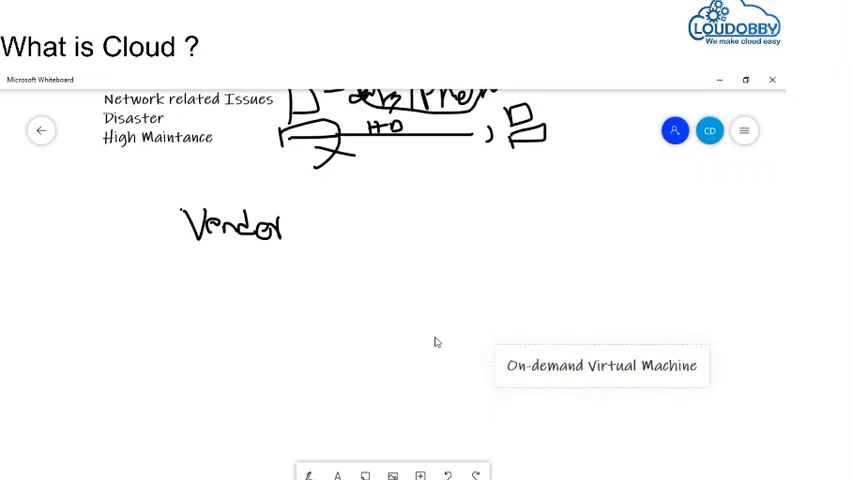
pyautogui.click(602, 364)
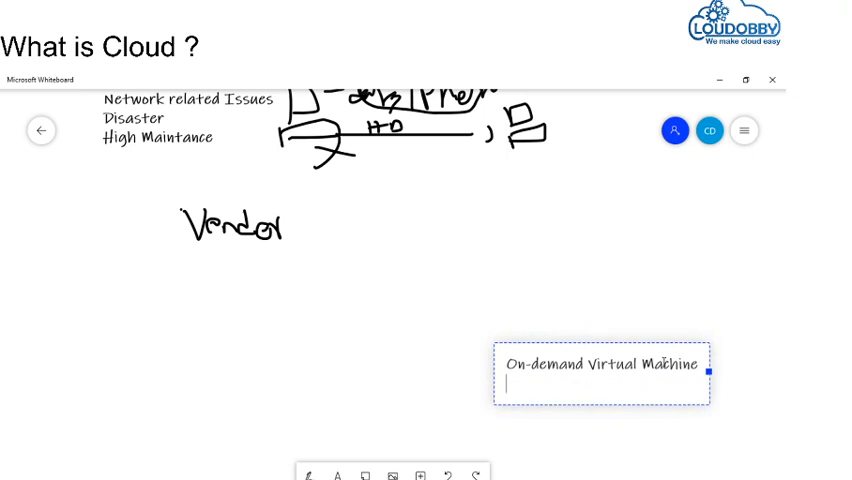
pyautogui.write('Pay as you go (H')
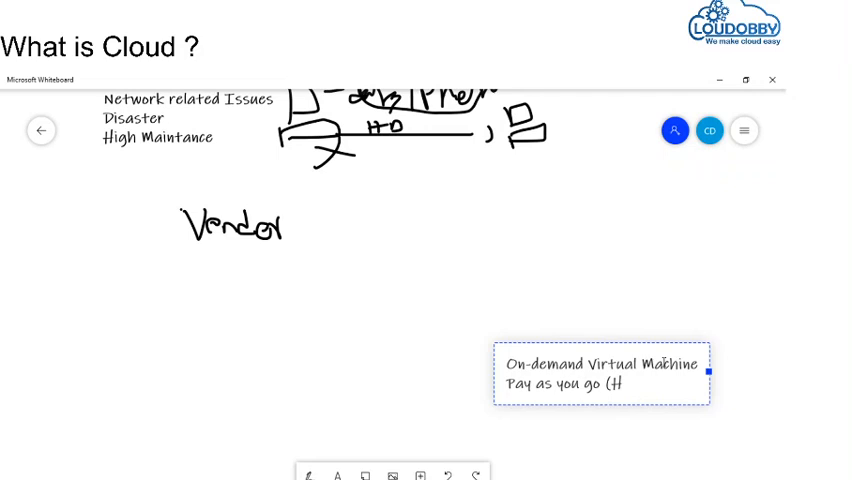
pyautogui.write('ourly)')
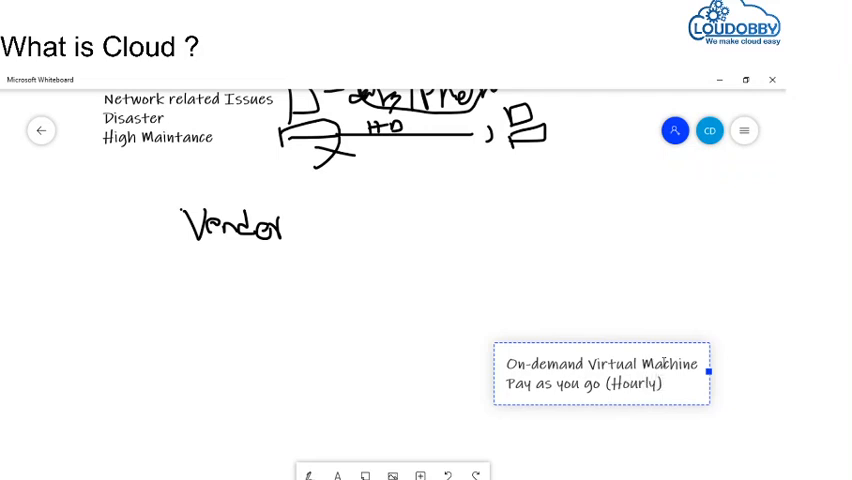
pyautogui.moveTo(600, 376); pyautogui.dragTo(220, 312)
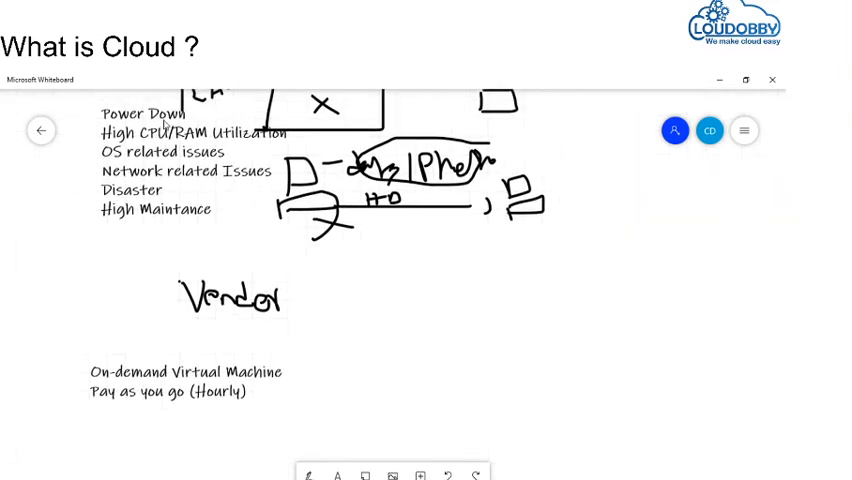
# - Tick the listed server issues and circle Vendor in red ink
pyautogui.click(312, 472)
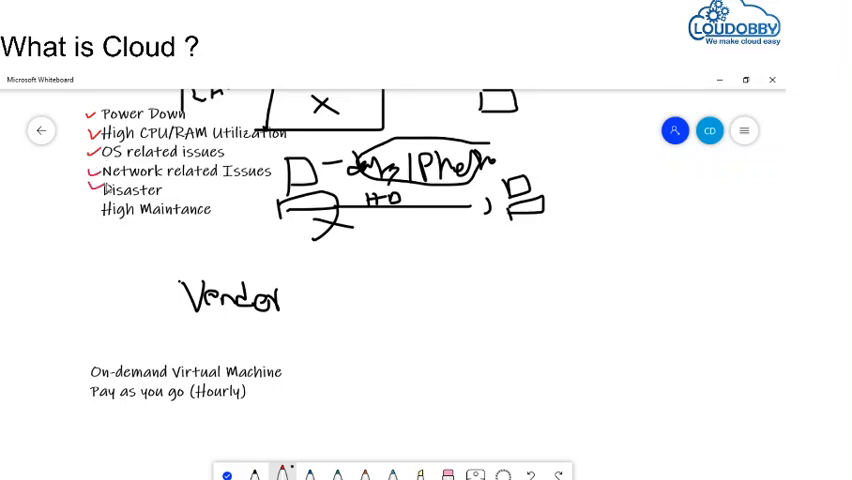
pyautogui.moveTo(84, 204); pyautogui.dragTo(96, 216)
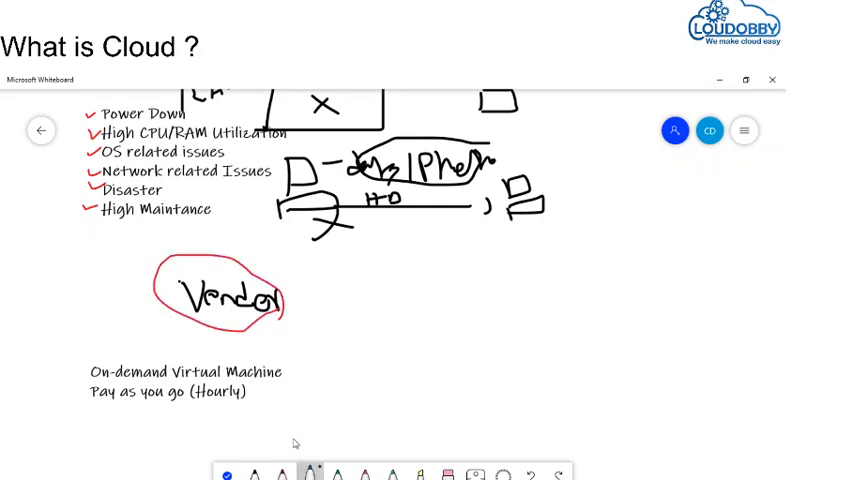
pyautogui.moveTo(300, 300); pyautogui.dragTo(344, 300)
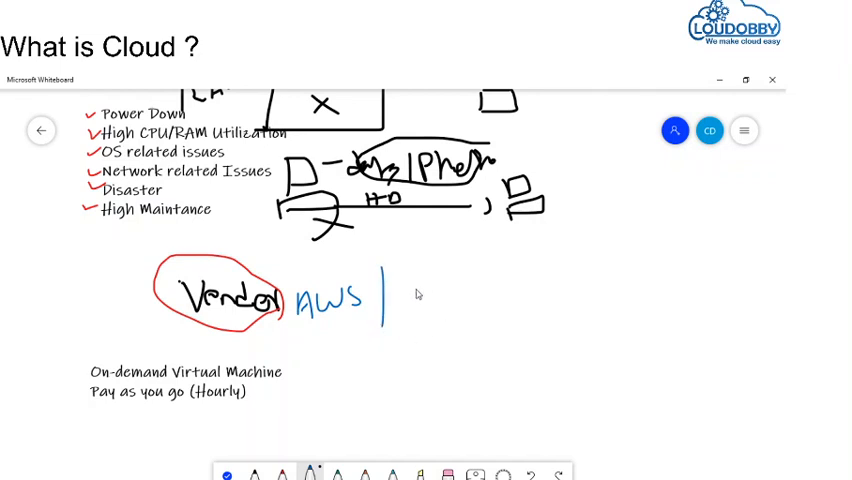
# - Write AWS, Azure and Google beside Vendor with an arrow down to a hardware box
pyautogui.moveTo(400, 300); pyautogui.dragTo(456, 310)
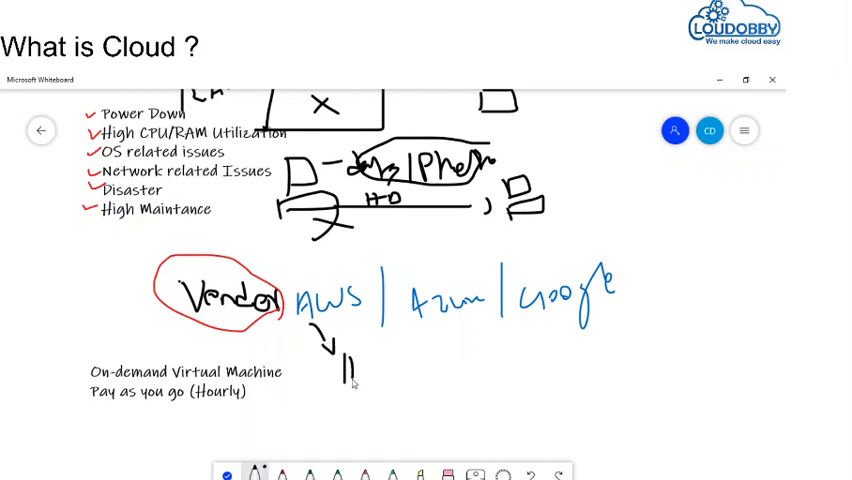
pyautogui.moveTo(340, 358); pyautogui.dragTo(390, 362)
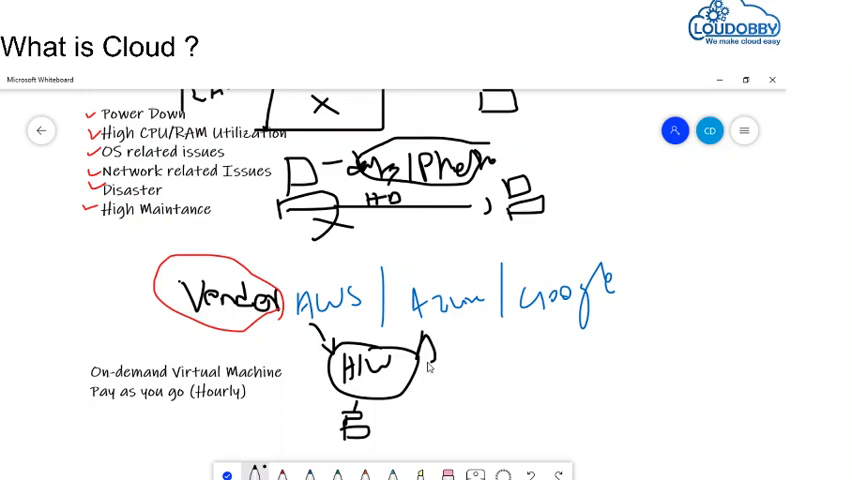
pyautogui.moveTo(430, 350); pyautogui.dragTo(470, 360)
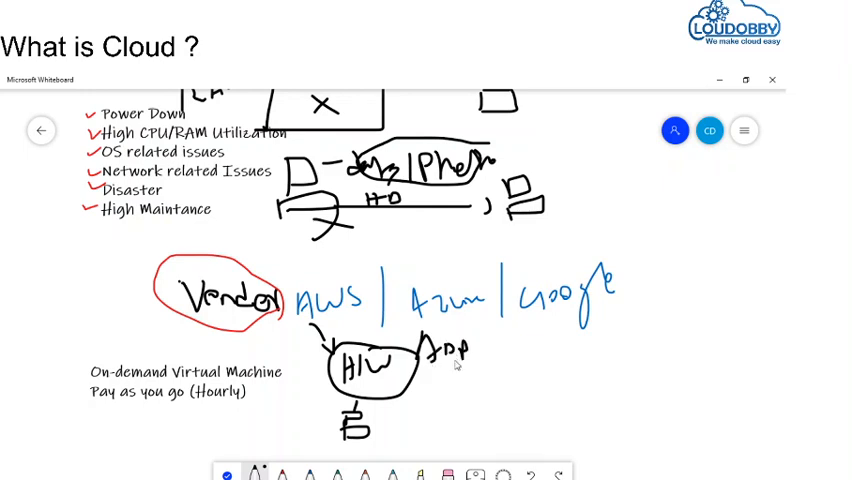
pyautogui.click(260, 472)
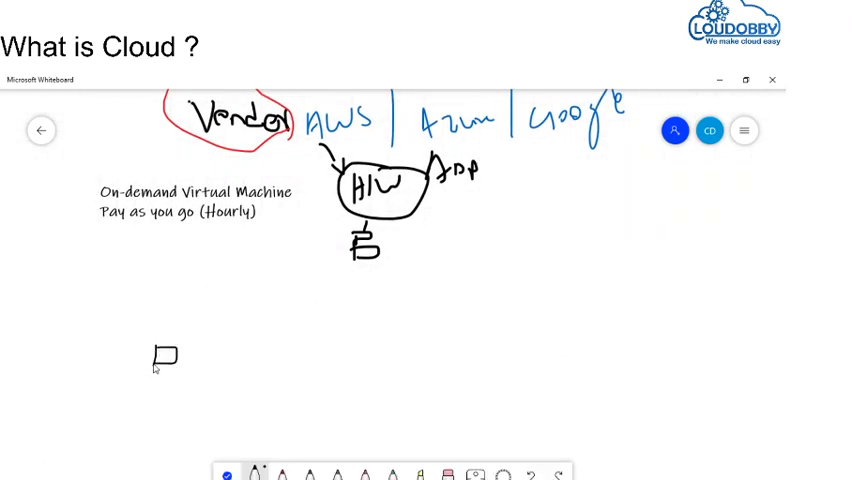
# - Circle the laptop sketch, add a lower-left server and begin the Person label
pyautogui.moveTo(150, 356); pyautogui.dragTo(176, 384)
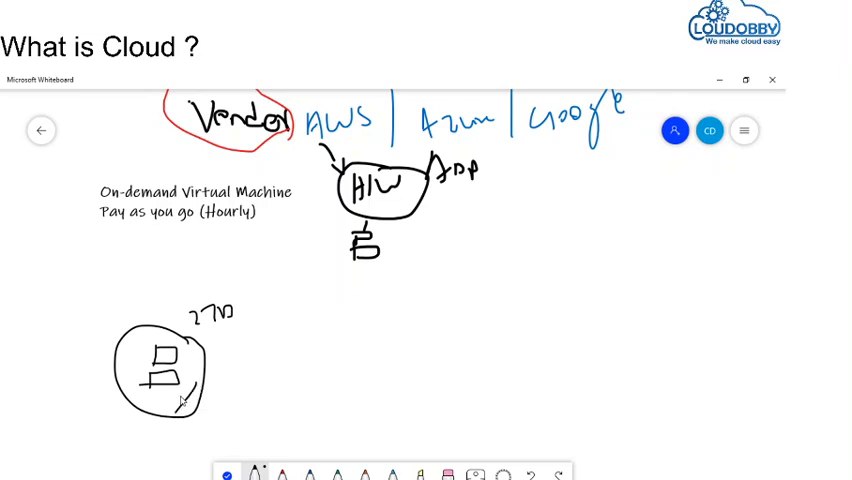
pyautogui.moveTo(190, 384); pyautogui.dragTo(220, 410)
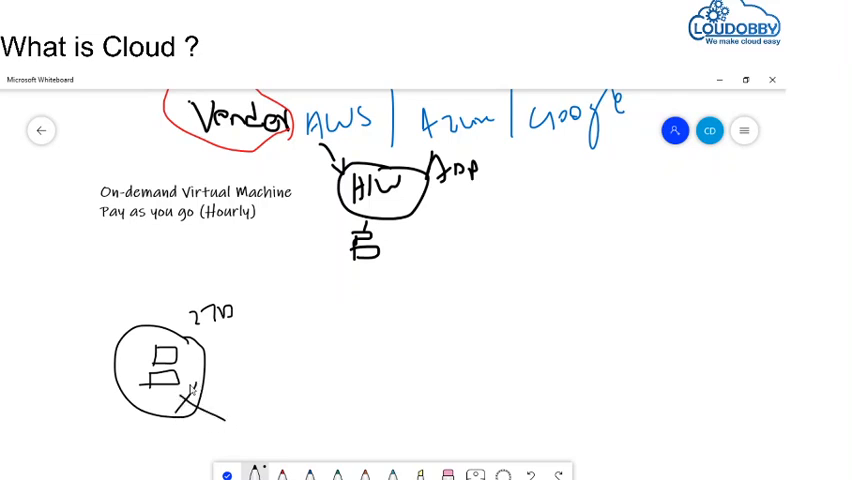
pyautogui.moveTo(238, 350)
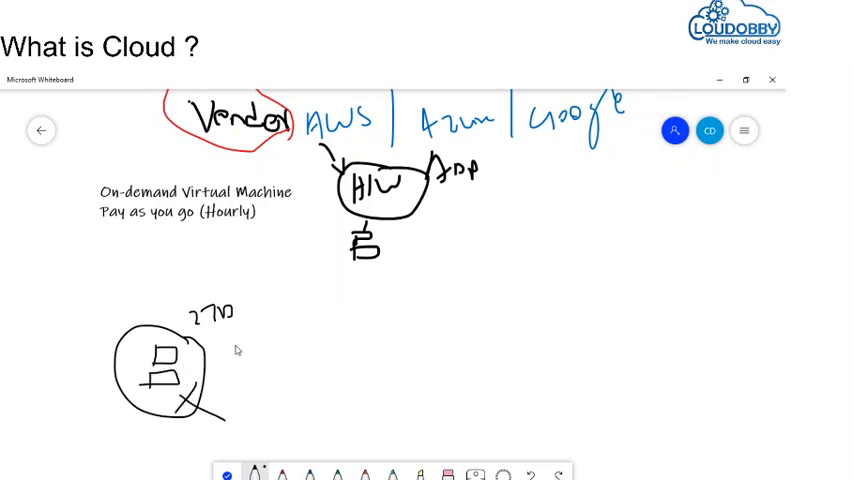
pyautogui.moveTo(218, 360)
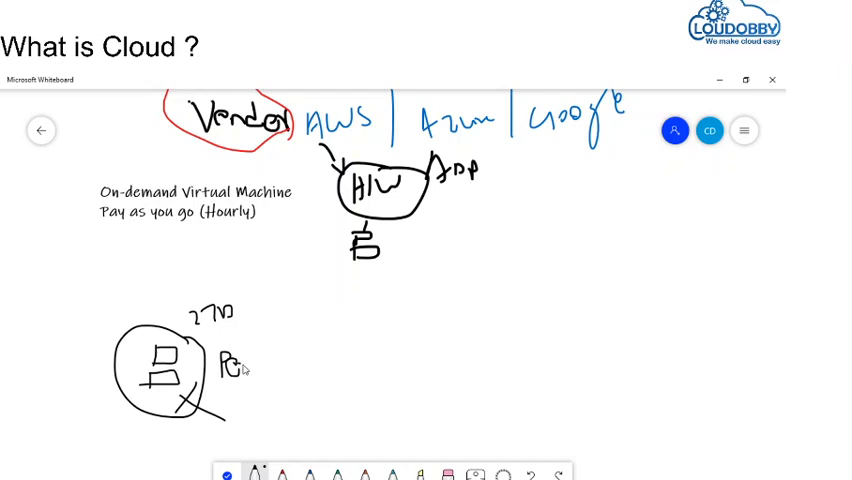
pyautogui.moveTo(236, 364); pyautogui.dragTo(284, 368)
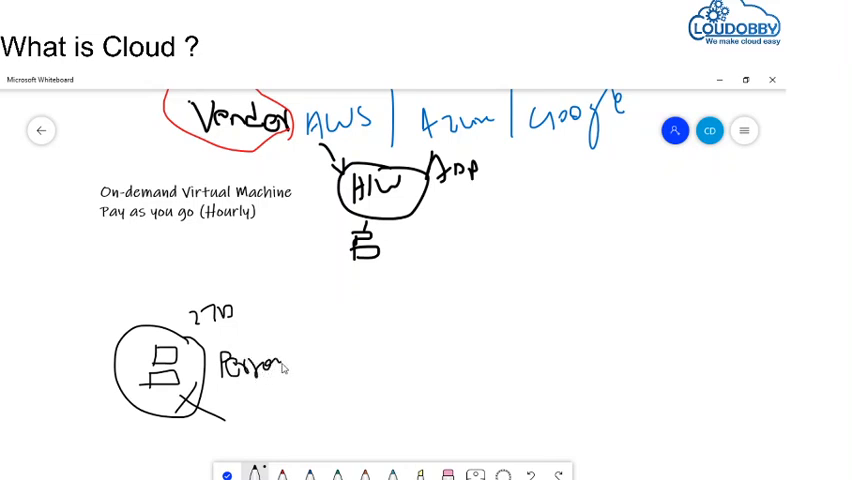
# - Finish the Person label and draw another server with an arrow at left
pyautogui.moveTo(284, 364); pyautogui.dragTo(324, 360)
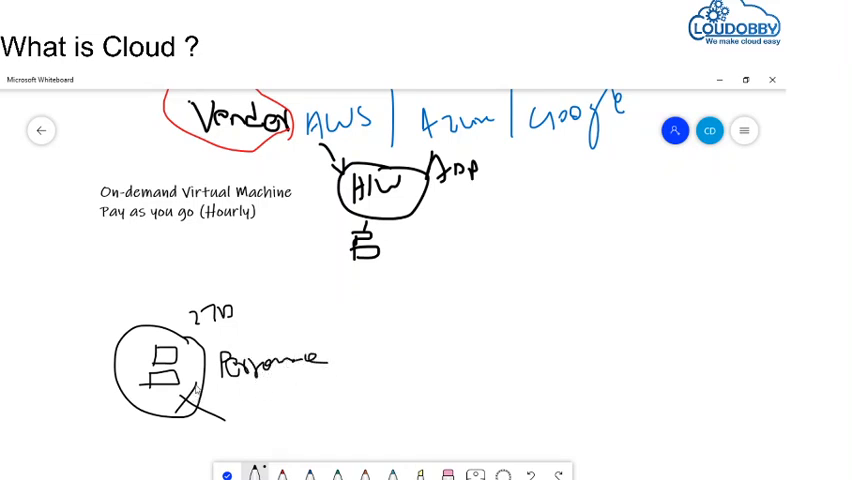
pyautogui.moveTo(180, 300); pyautogui.dragTo(240, 320)
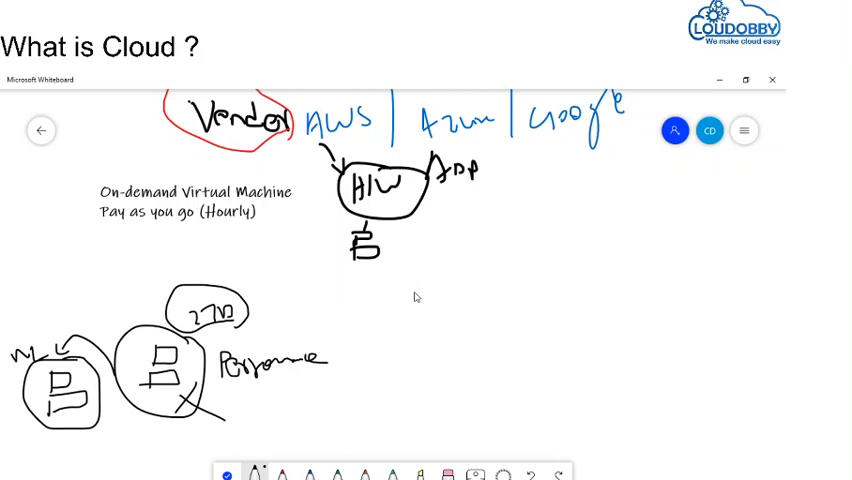
pyautogui.moveTo(416, 290); pyautogui.dragTo(456, 336)
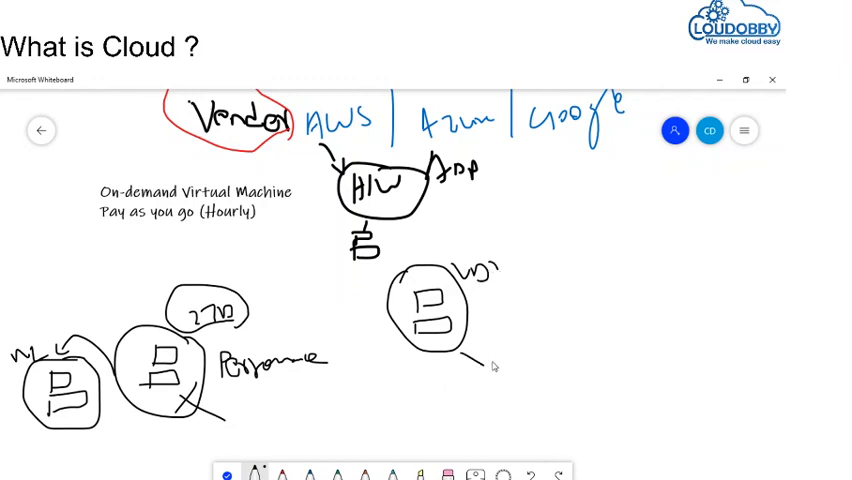
# - Draw a circled server right of centre for the App/Data diagram
pyautogui.moveTo(490, 370); pyautogui.dragTo(520, 400)
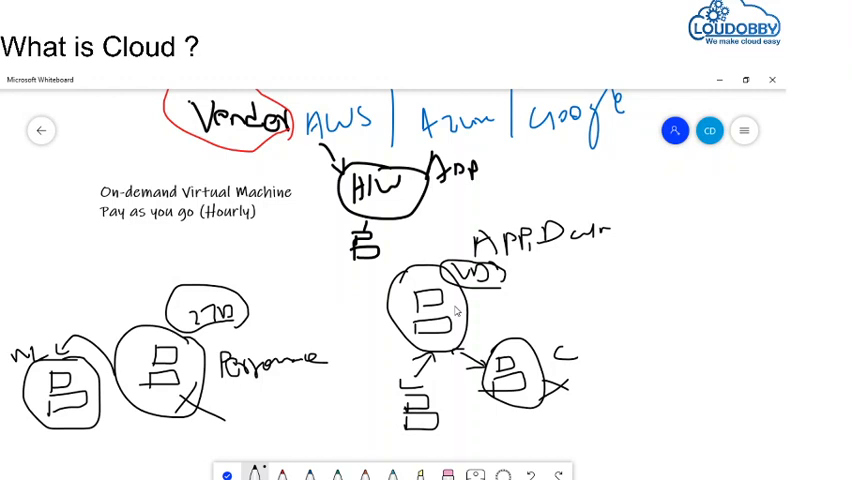
pyautogui.moveTo(450, 316)
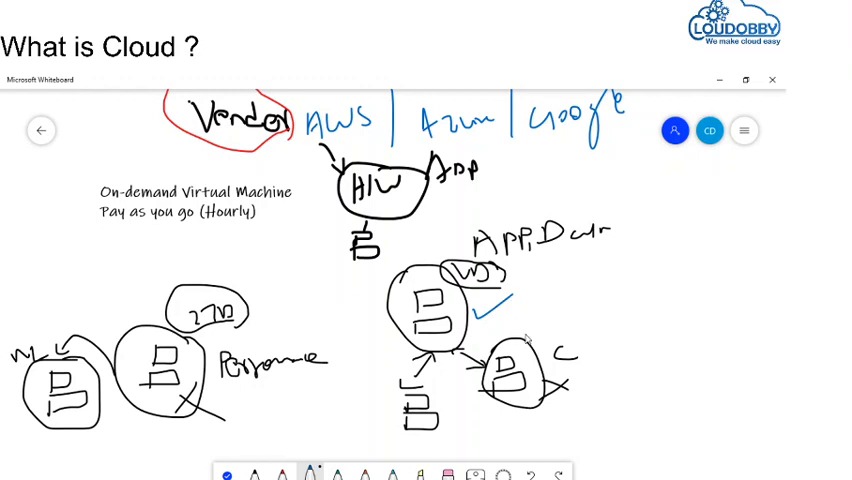
pyautogui.moveTo(524, 340)
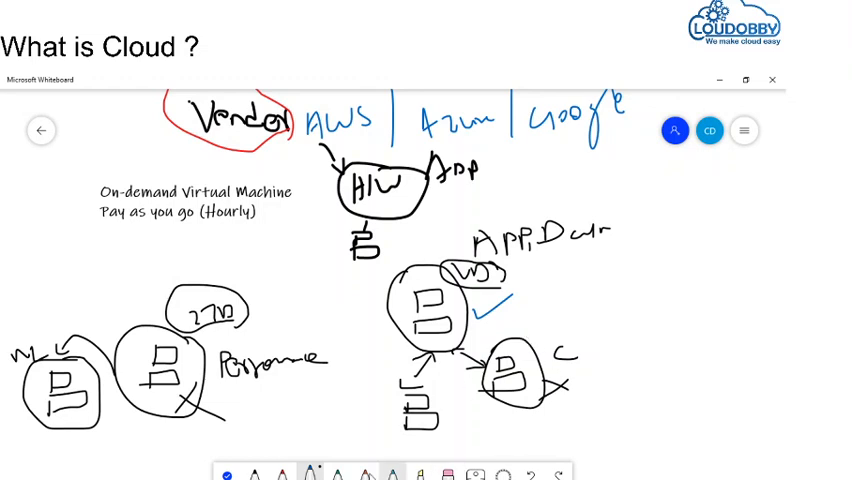
pyautogui.moveTo(440, 360)
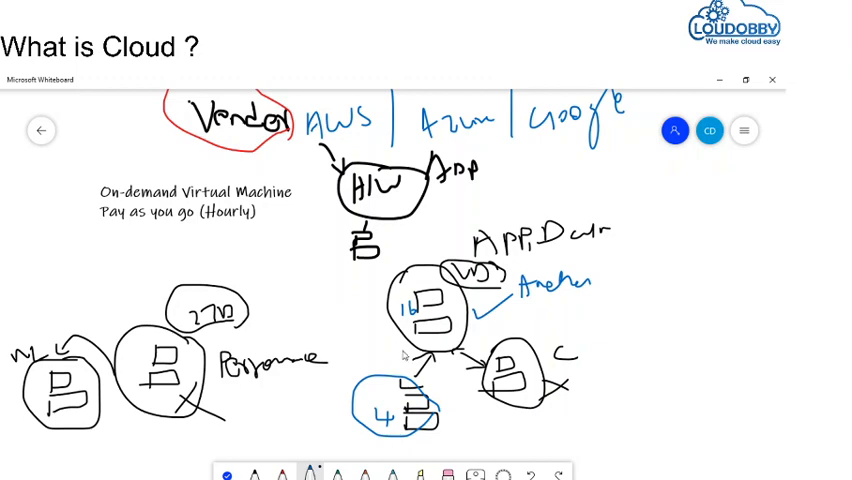
pyautogui.moveTo(408, 416)
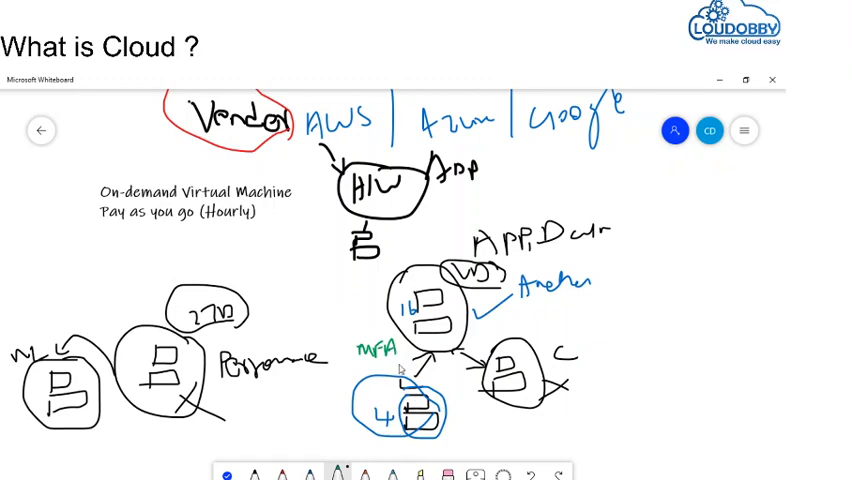
pyautogui.click(440, 410)
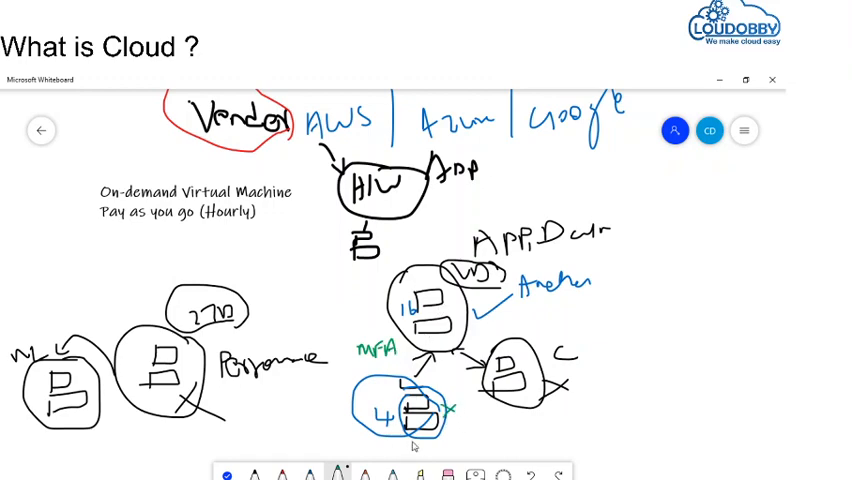
pyautogui.moveTo(412, 416)
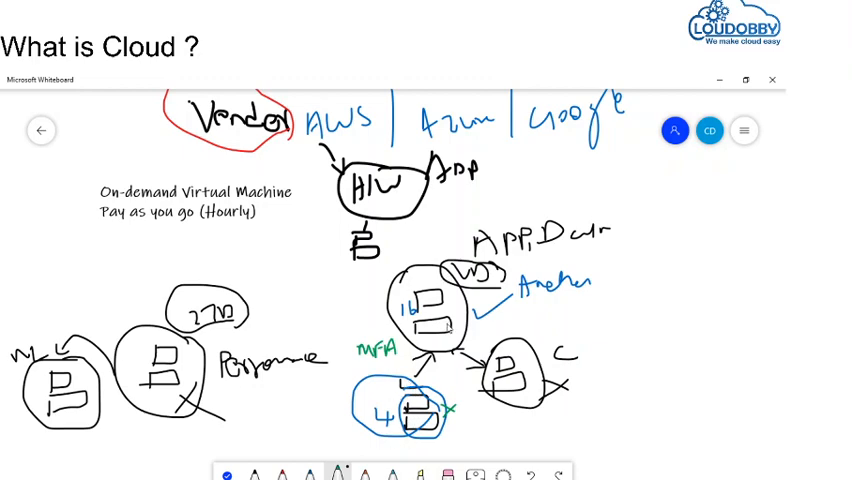
pyautogui.moveTo(446, 440)
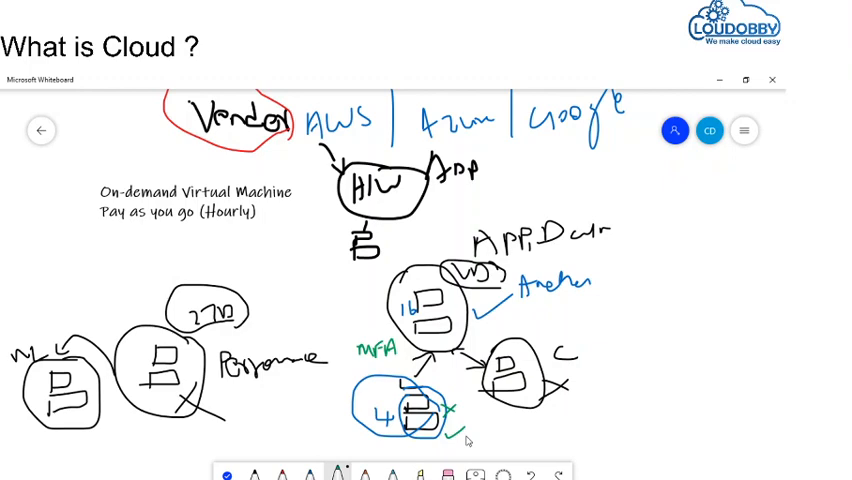
pyautogui.moveTo(464, 408)
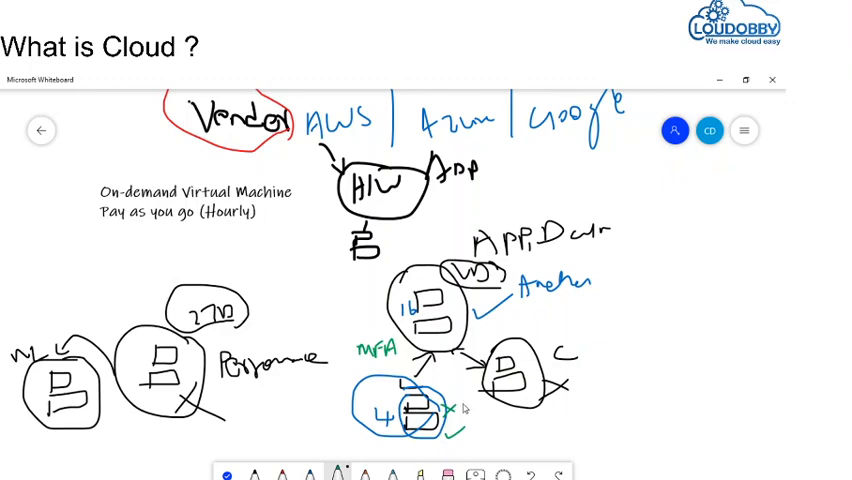
pyautogui.moveTo(484, 284)
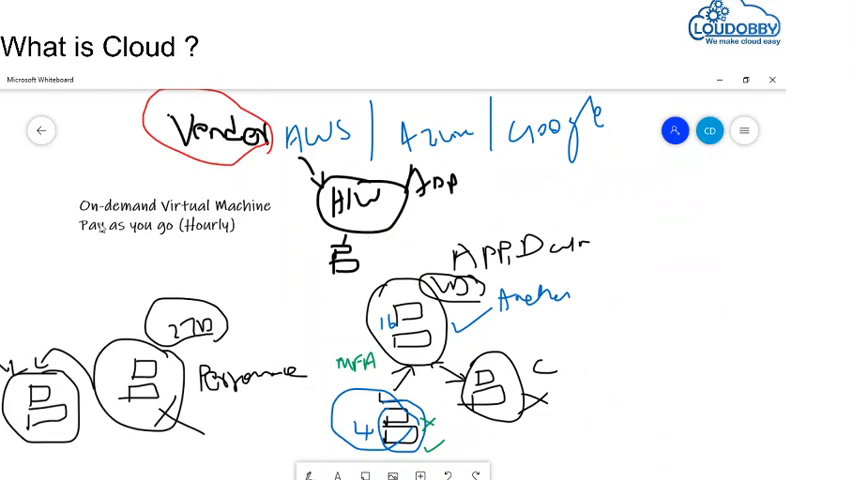
pyautogui.moveTo(250, 222)
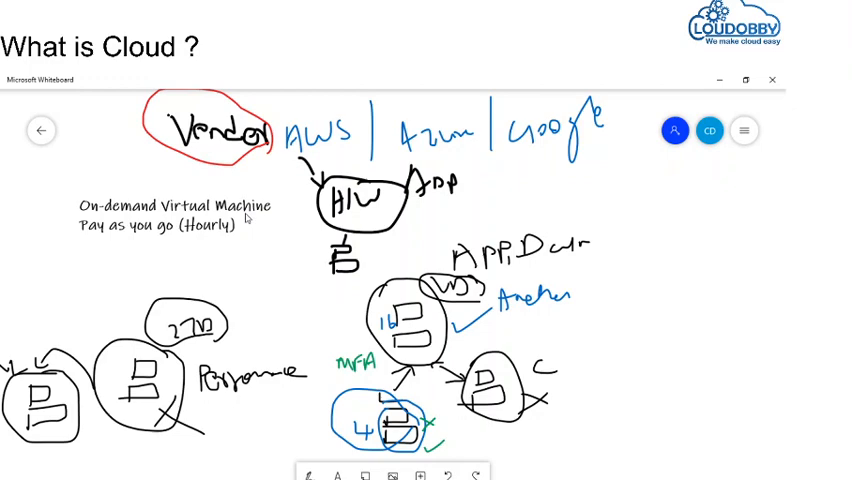
pyautogui.moveTo(258, 252)
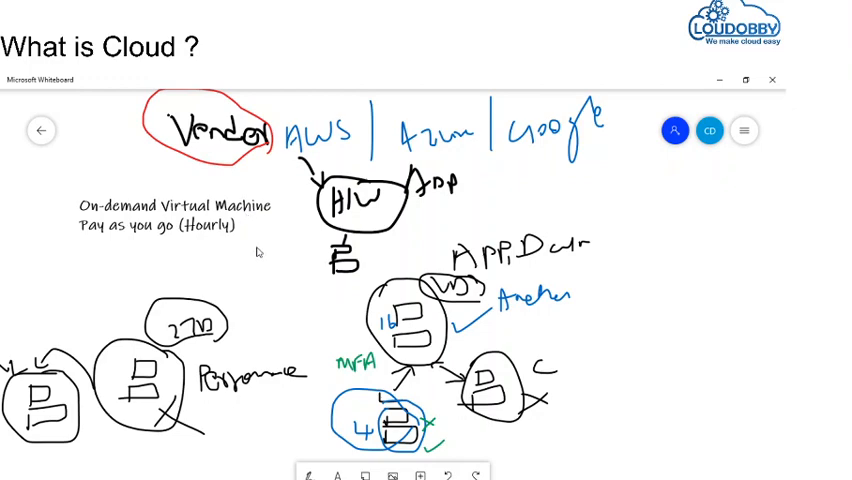
pyautogui.moveTo(150, 258)
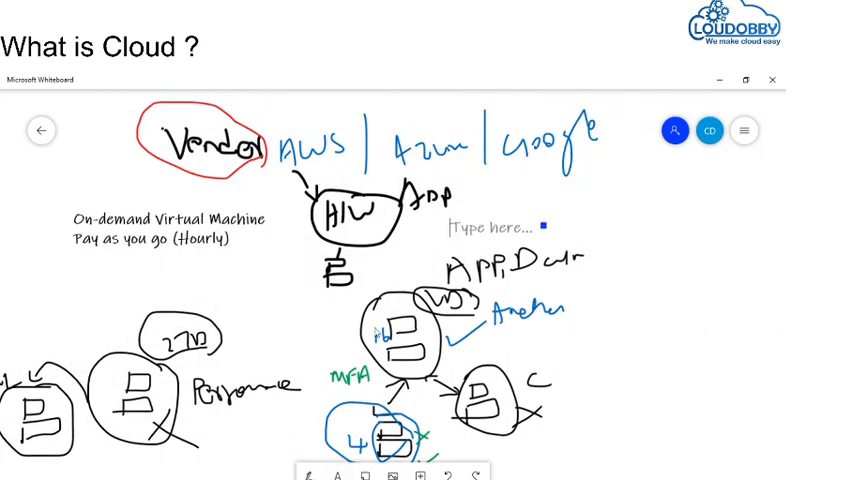
# - Type 'Like and comments and subcribe' into the closing note
pyautogui.write('Li')
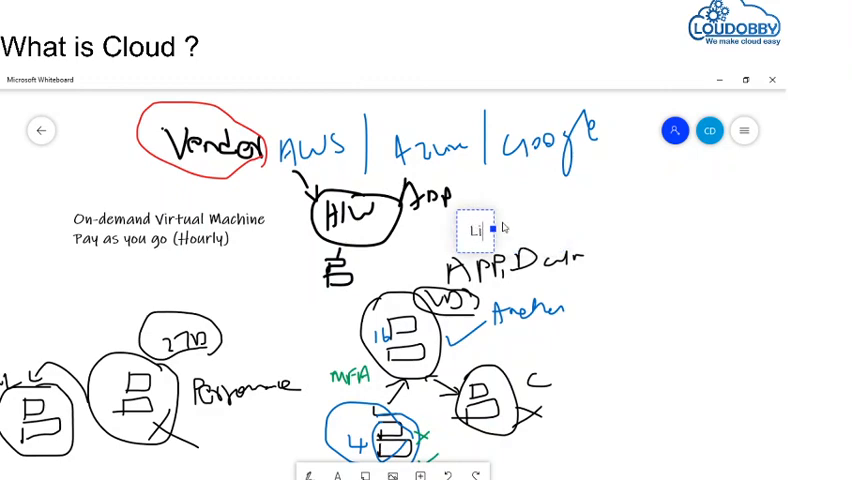
pyautogui.write('Like and com')
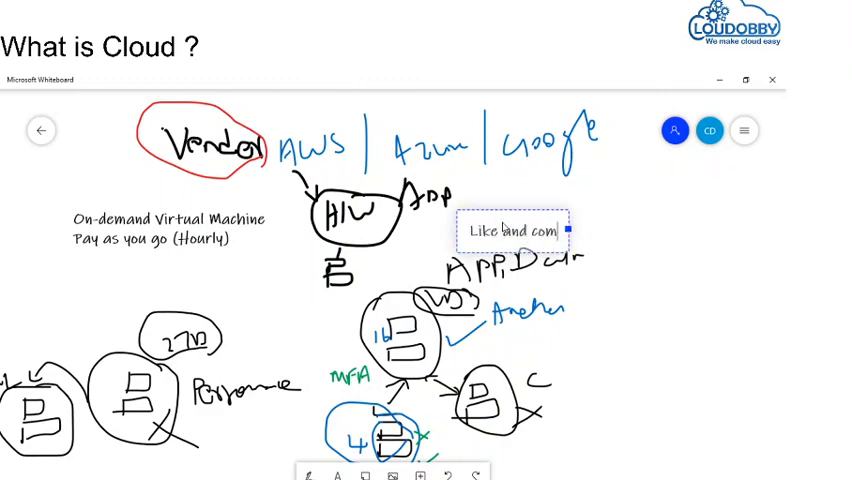
pyautogui.write('comments')
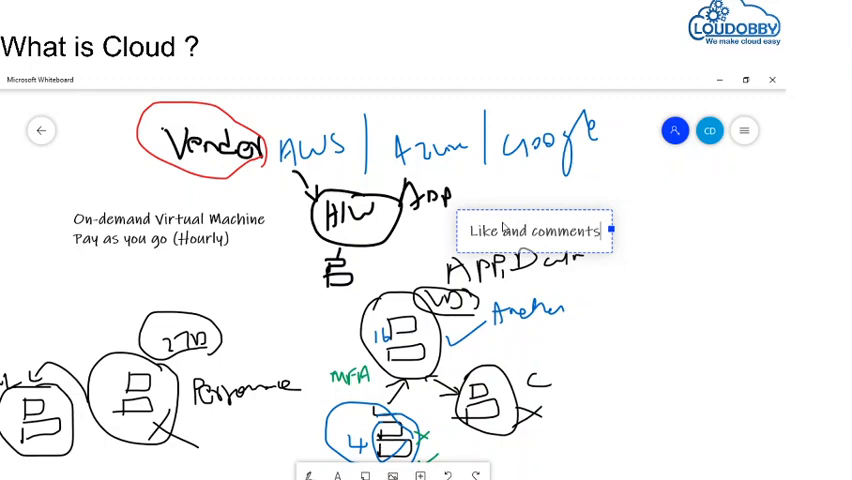
pyautogui.write('and sub')
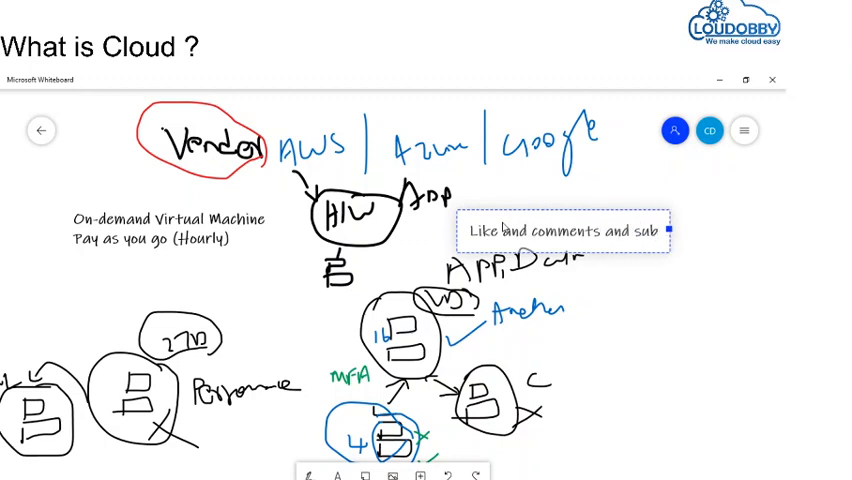
pyautogui.write('ribe')
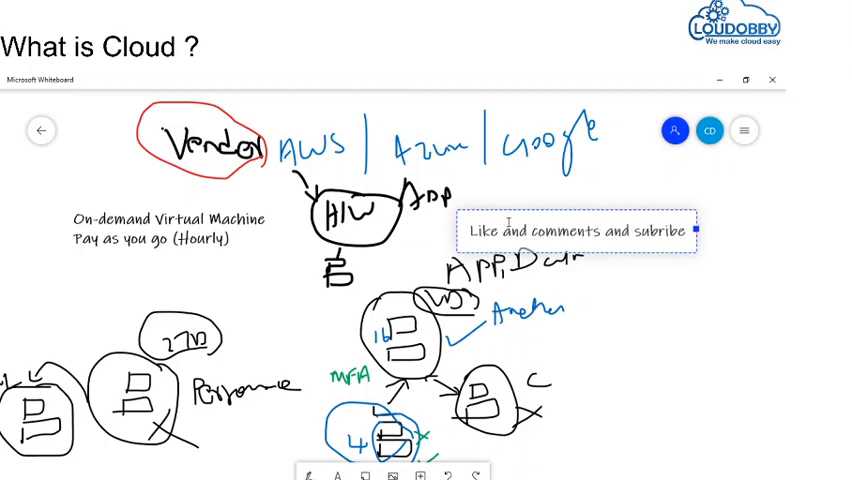